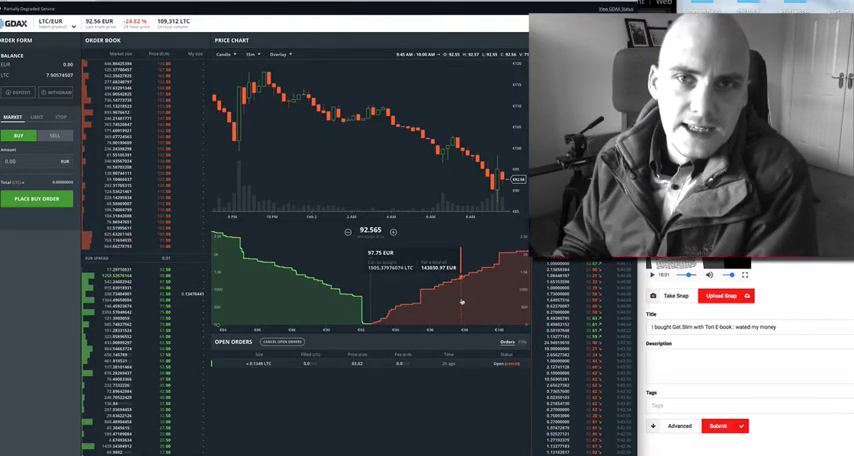
# Scroll through the government-issued cryptos article, then open Cointelegraph's Altcoin News section.
pyautogui.click(224, 54)
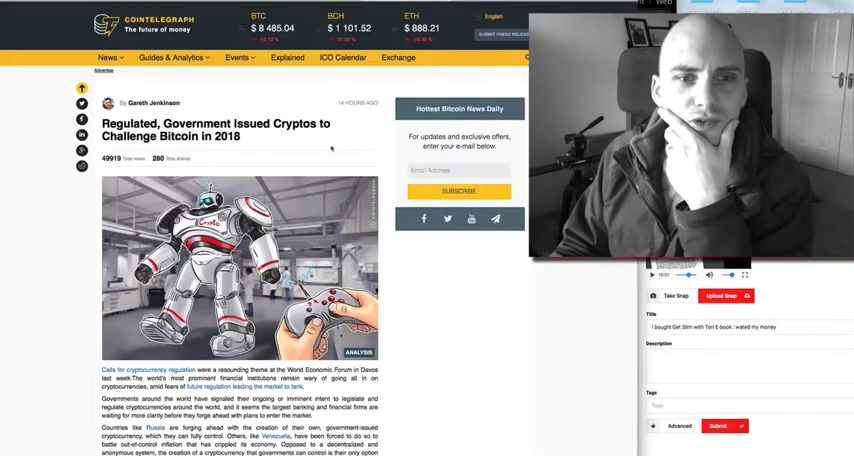
pyautogui.scroll(-3)
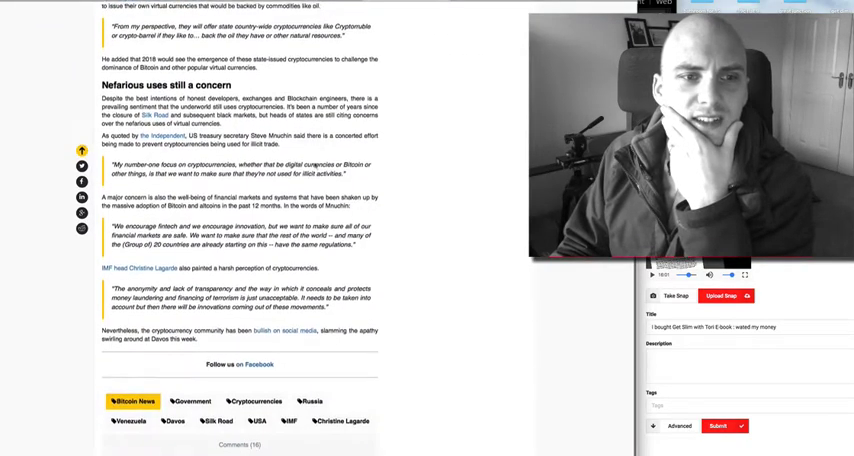
pyautogui.scroll(3)
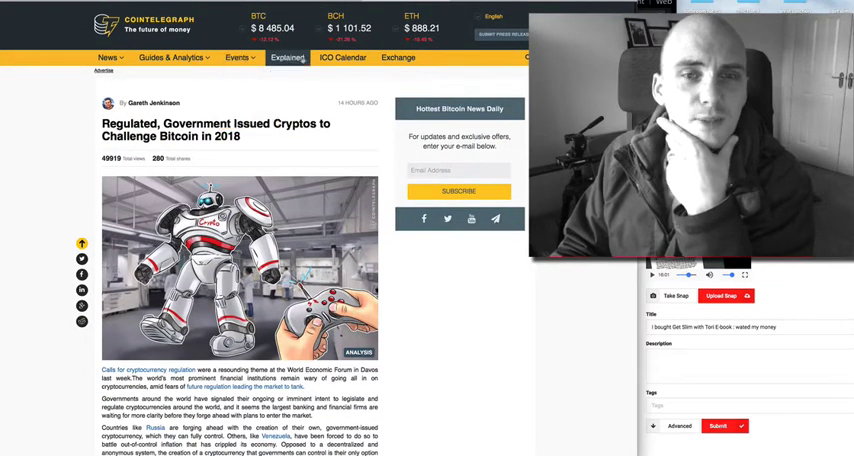
pyautogui.click(106, 57)
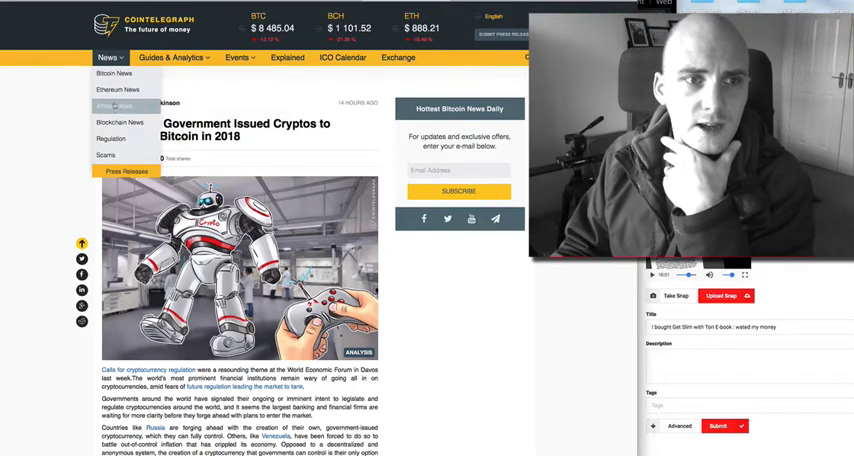
pyautogui.click(114, 105)
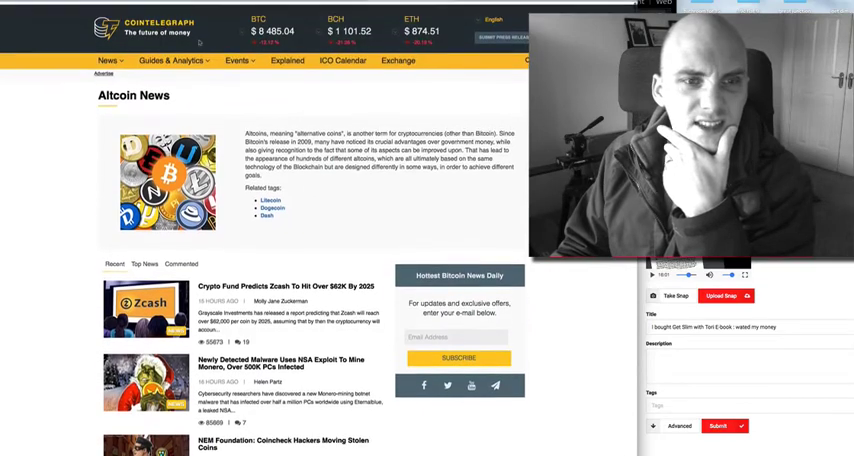
# Switch to the Bitcoin News section and scroll through its recent articles.
pyautogui.click(107, 57)
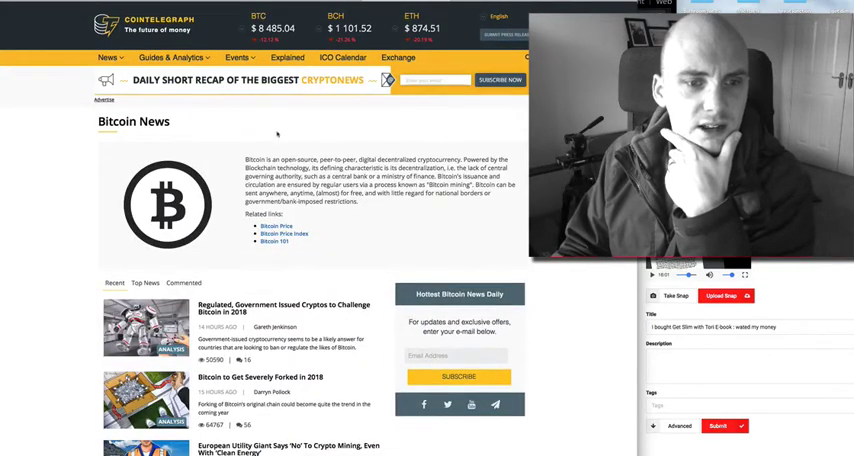
pyautogui.scroll(-3)
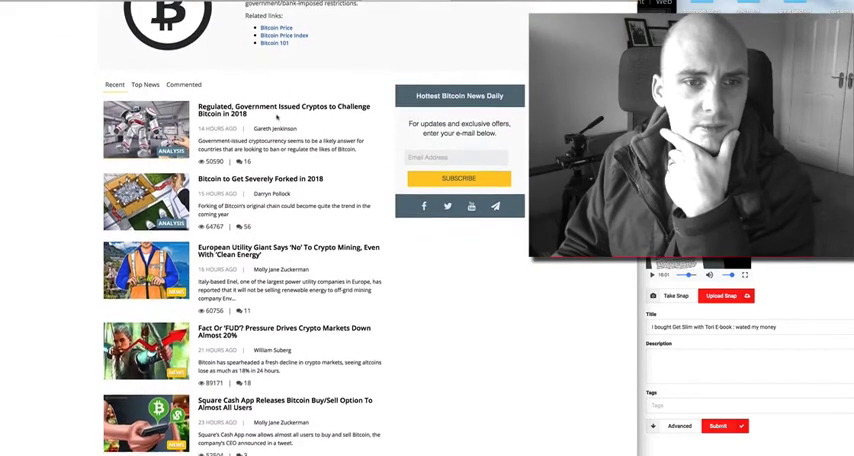
pyautogui.scroll(-3)
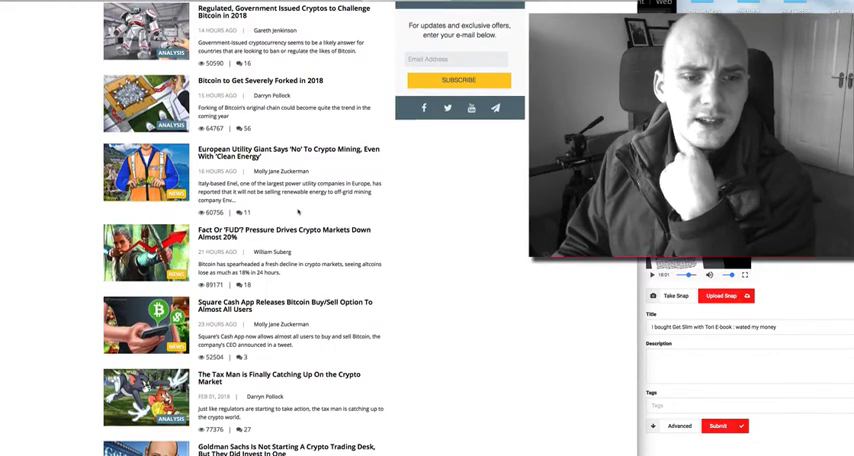
pyautogui.scroll(3)
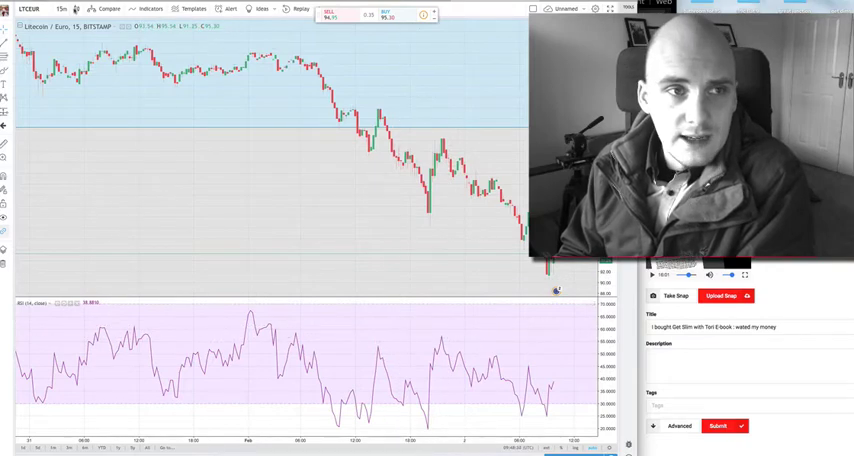
# Change the LTCEUR chart interval from 15m to another time interval.
pyautogui.click(61, 9)
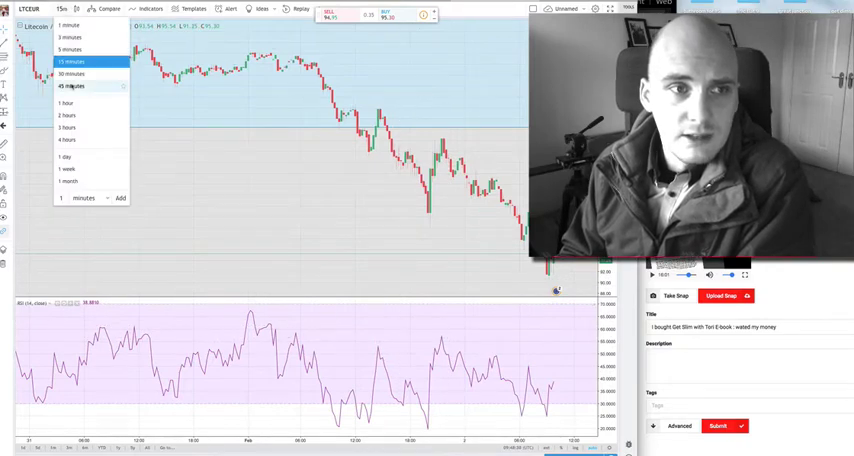
pyautogui.click(73, 86)
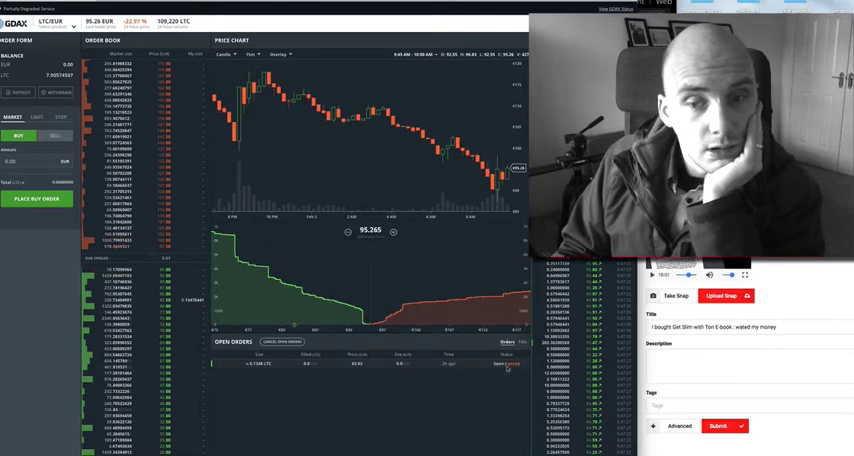
pyautogui.moveTo(238, 288)
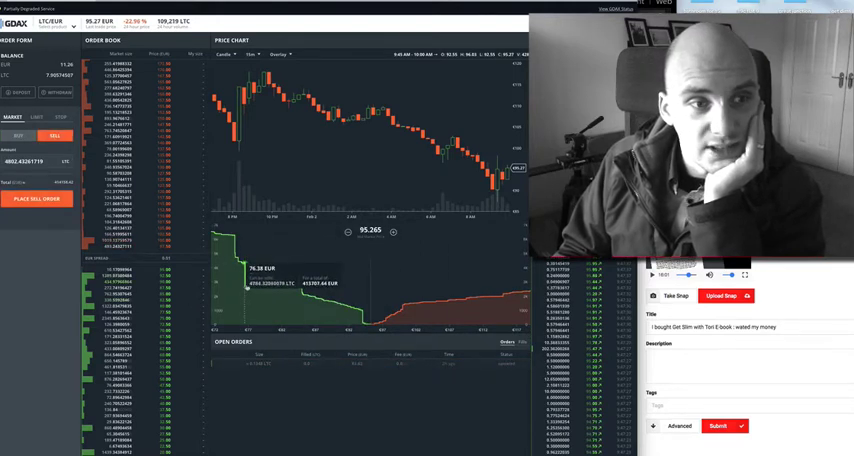
# Place a limit buy order for 0.14694224 LTC at 76.69 EUR.
pyautogui.click(37, 117)
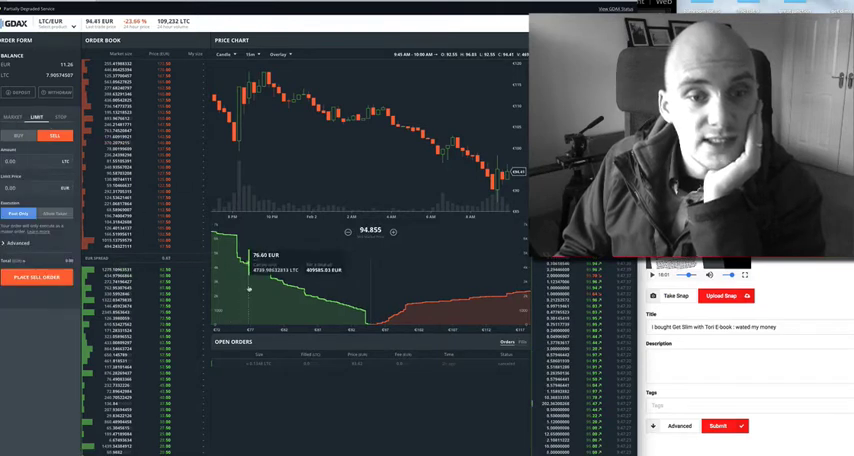
pyautogui.click(18, 135)
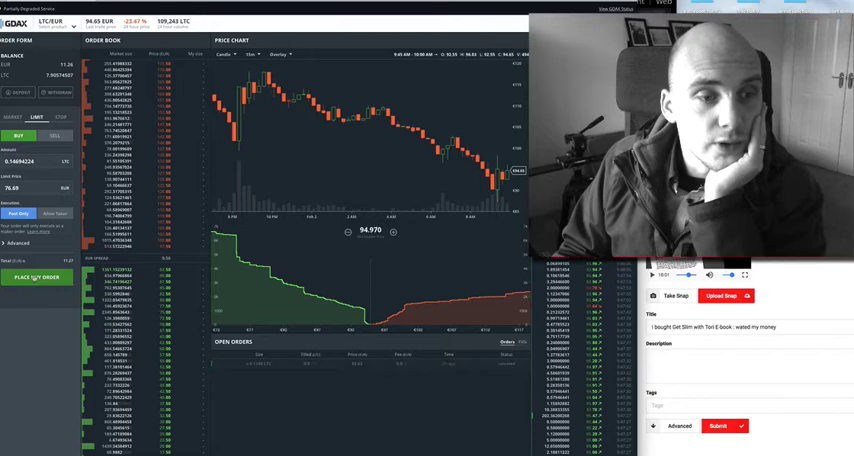
pyautogui.click(38, 277)
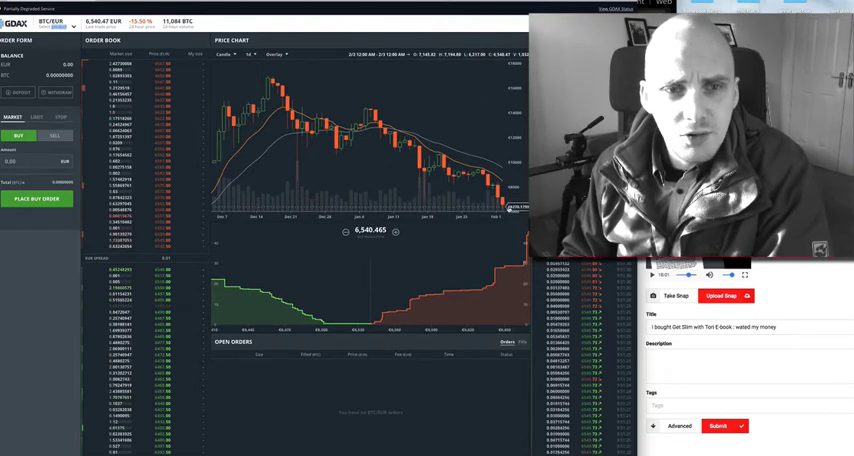
# Show the ETH/EUR market with its chart in 15-minute candles.
pyautogui.click(55, 23)
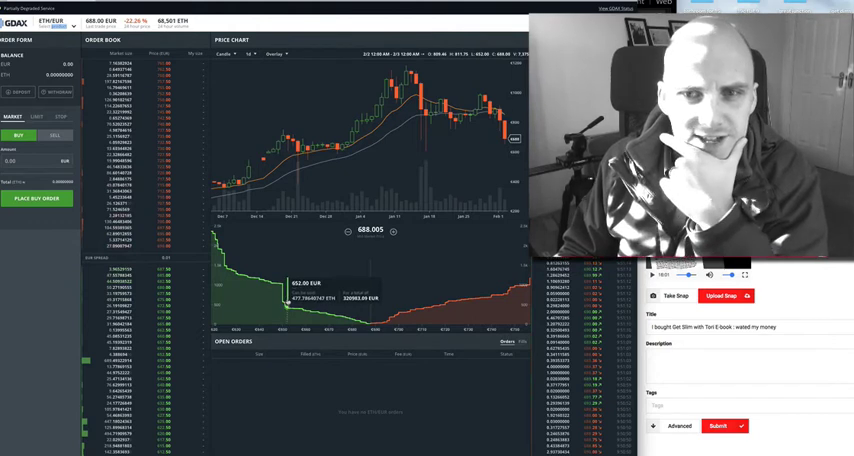
pyautogui.click(252, 54)
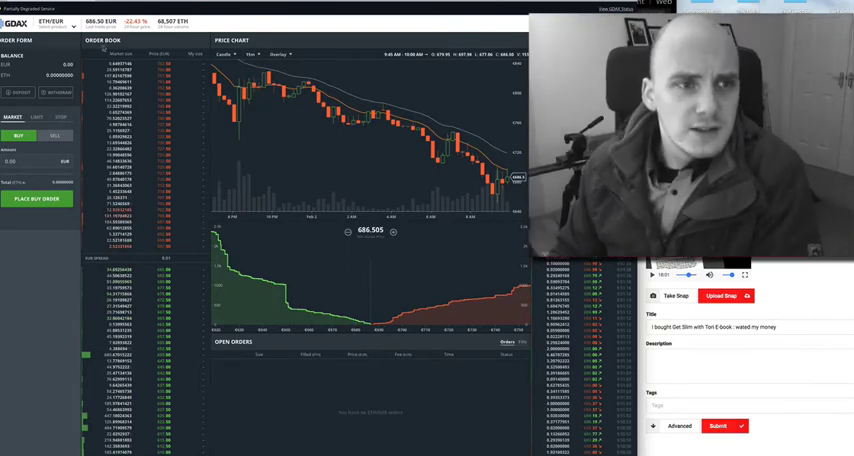
# View BCH/BTC on a 6-hour chart, then switch to the ETH/BTC market.
pyautogui.click(55, 27)
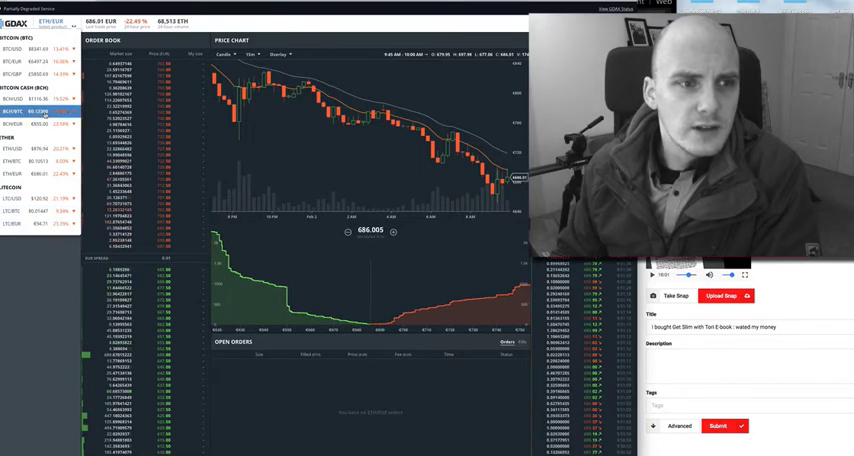
pyautogui.click(20, 124)
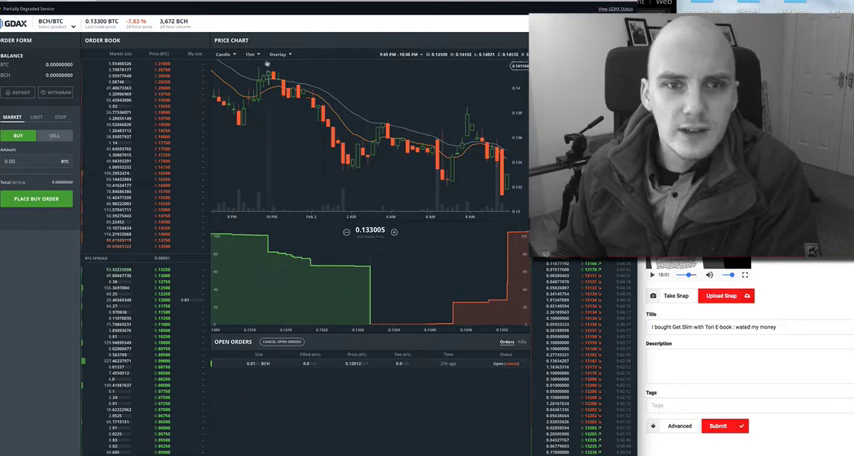
pyautogui.click(250, 54)
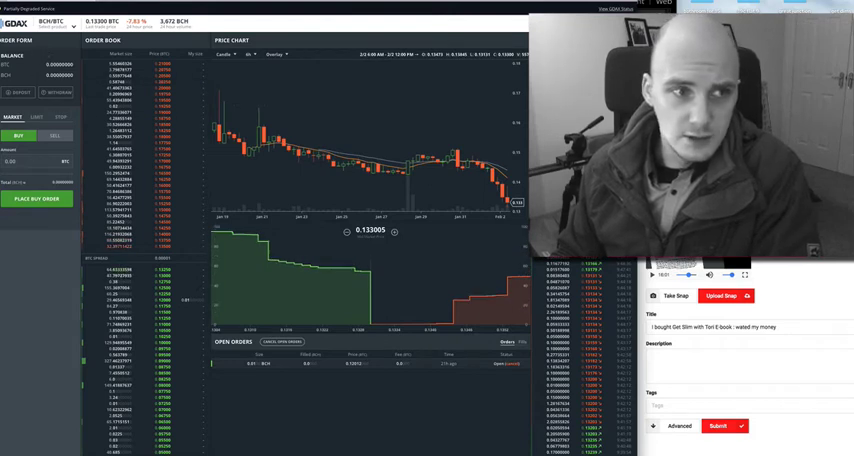
pyautogui.click(45, 24)
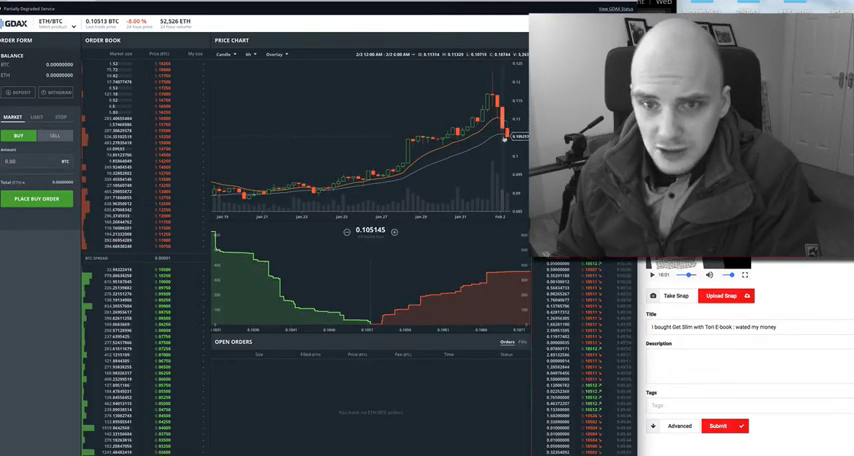
pyautogui.click(55, 27)
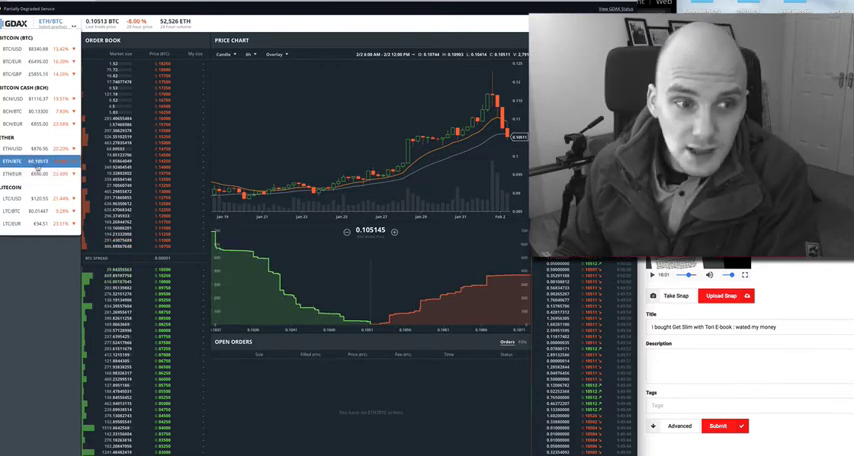
pyautogui.click(30, 205)
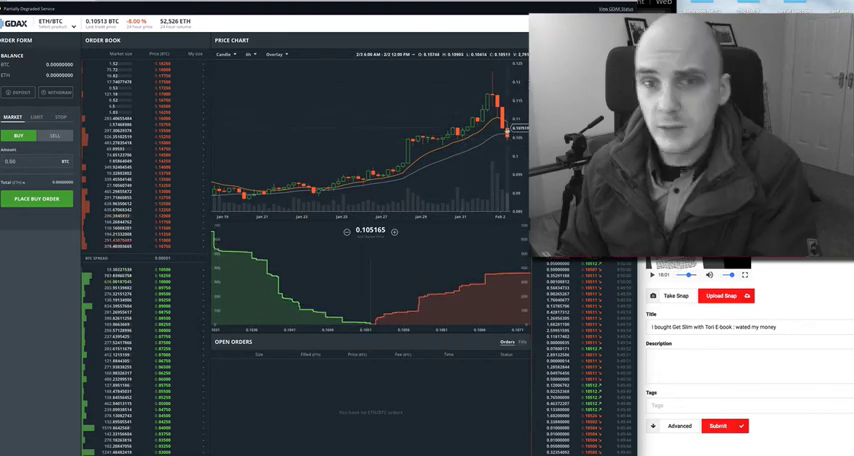
pyautogui.click(45, 27)
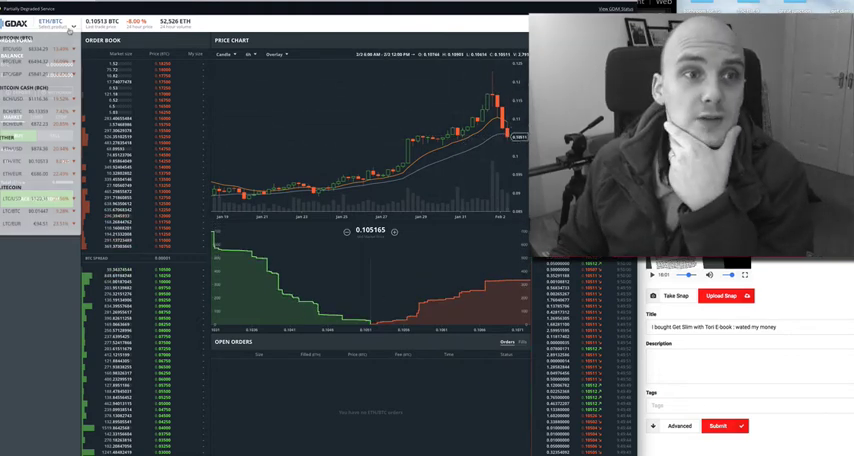